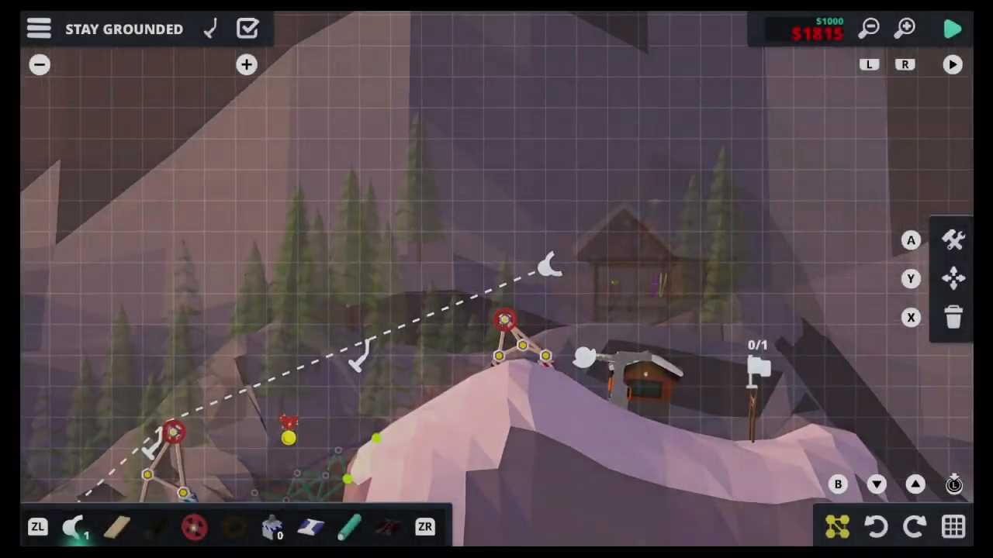
Open The Mound with a small truss tower on the central hilltop.
click(952, 28)
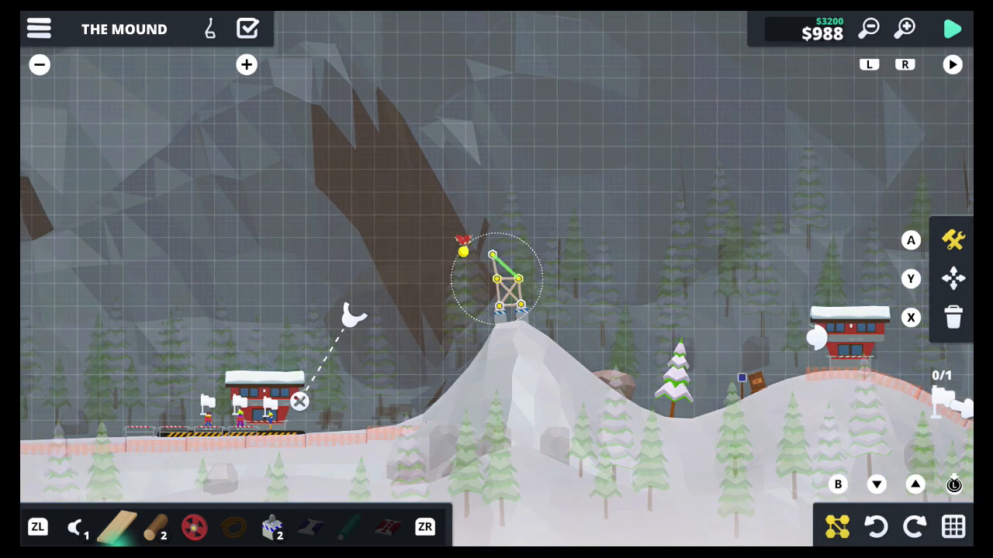
Open Gondola Be Good with a small truss frame right of the blue lower station.
click(953, 29)
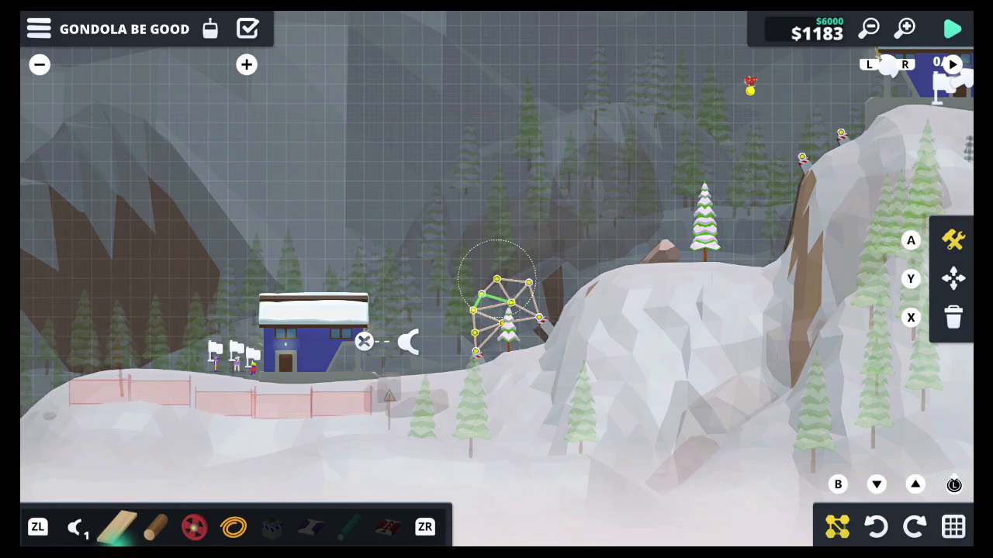
String the gondola cable over a second truss tower on the cliff edge below the upper station.
click(953, 29)
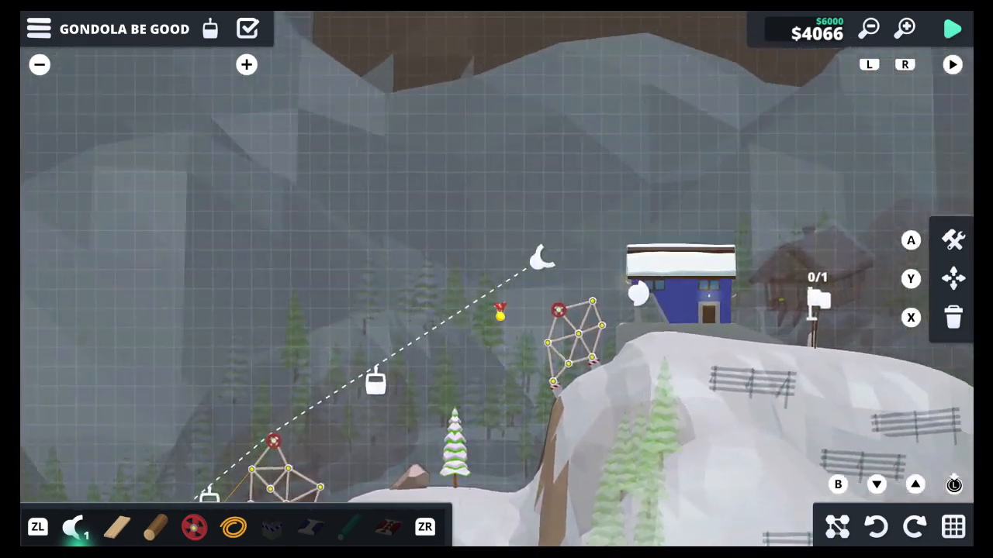
On The Mound, run the chair-carrying cable over the hilltop tower's wheel to the right-hand red station.
click(952, 29)
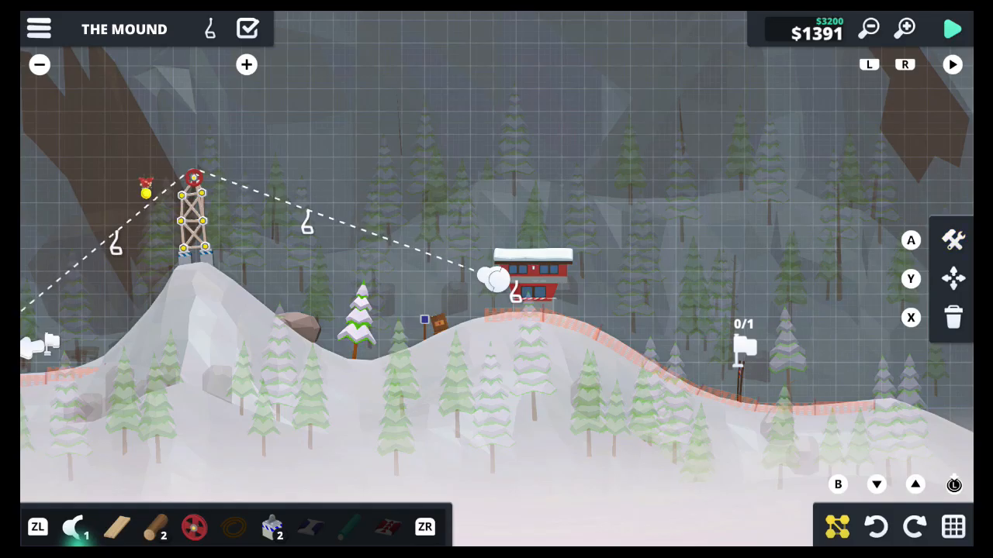
Reopen an empty Gondola Be Good showing the three-passenger gondola tutorial tip.
click(953, 29)
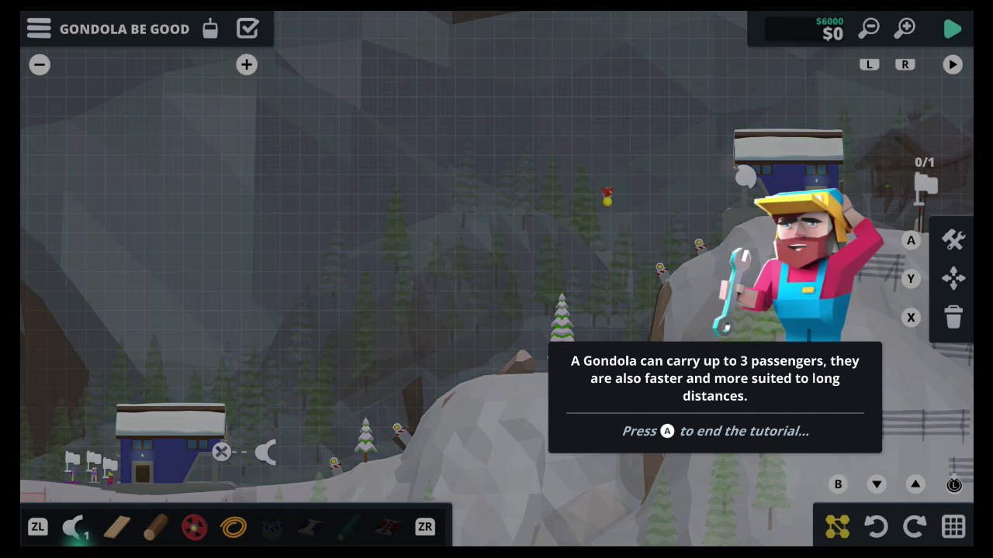
Finish The Mound's taller tower and cable, then run the simulation so a skier boards at the lower station.
click(910, 240)
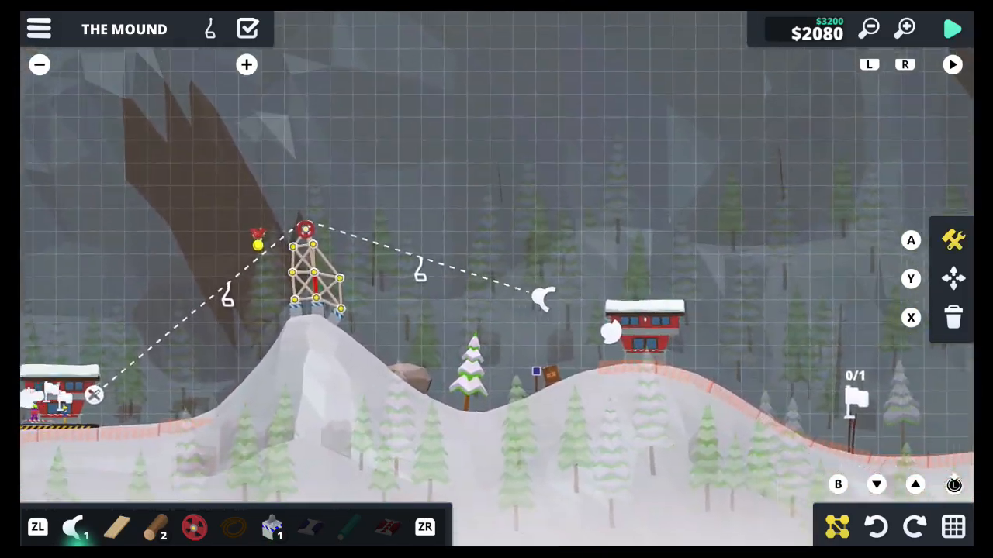
click(951, 28)
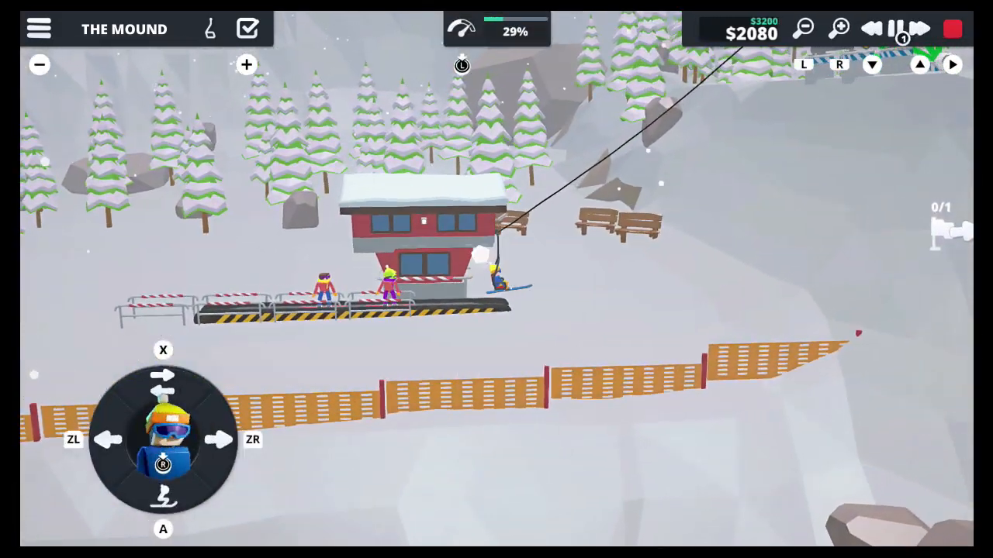